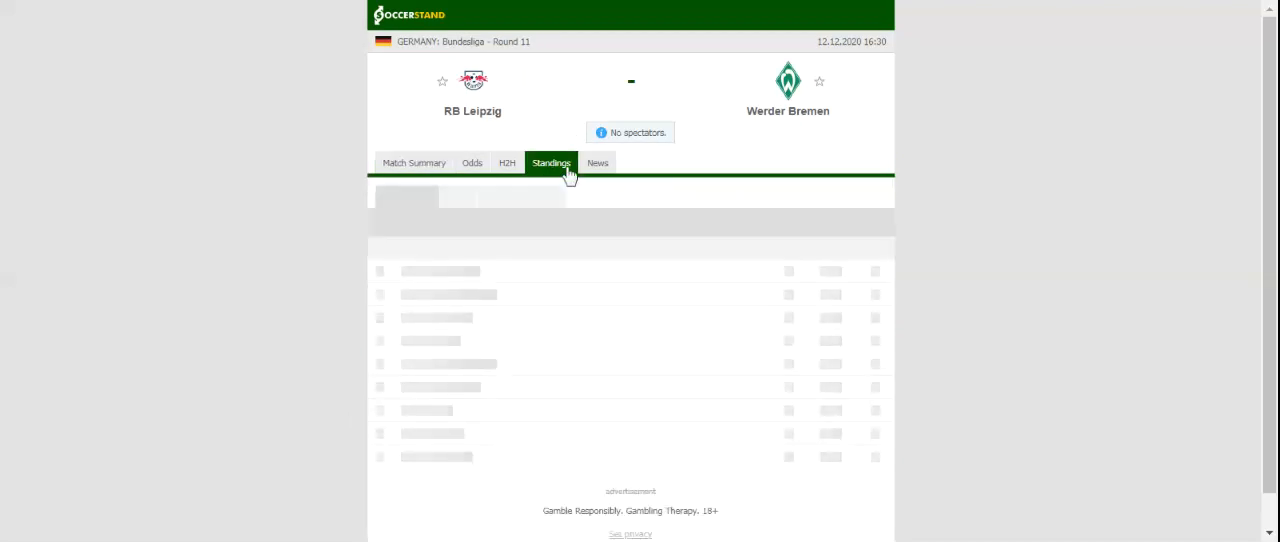
Show the Bundesliga standings table for the RB Leipzig vs Werder Bremen match
{"action": "left_click", "coordinate": [552, 162]}
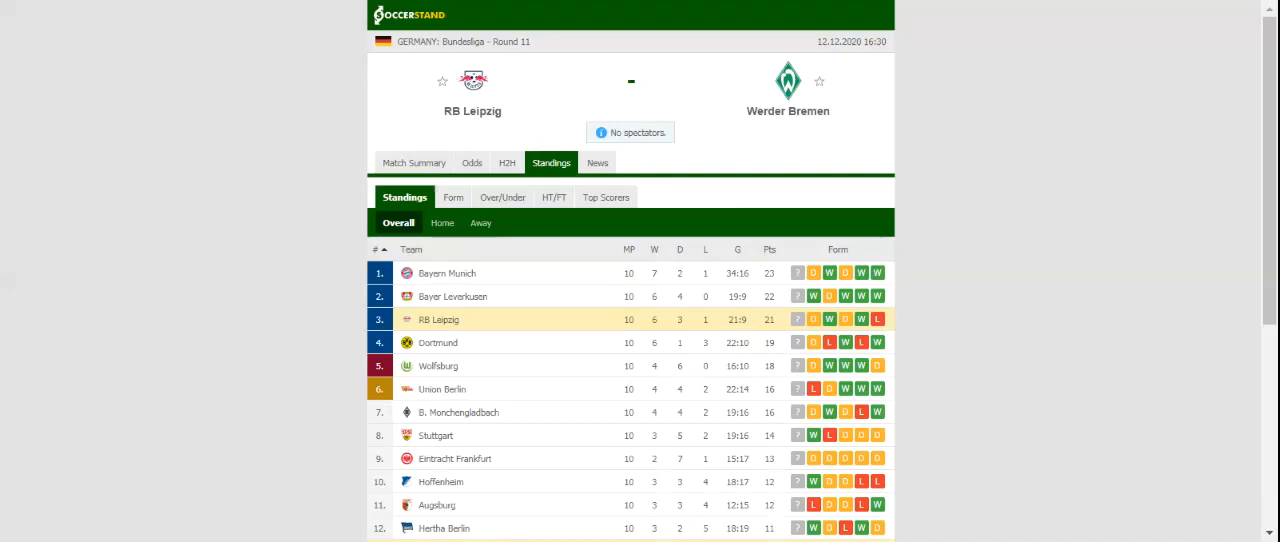
Switch to the H2H view listing RB Leipzig's and Werder Bremen's recent results
{"action": "left_click", "coordinate": [506, 162]}
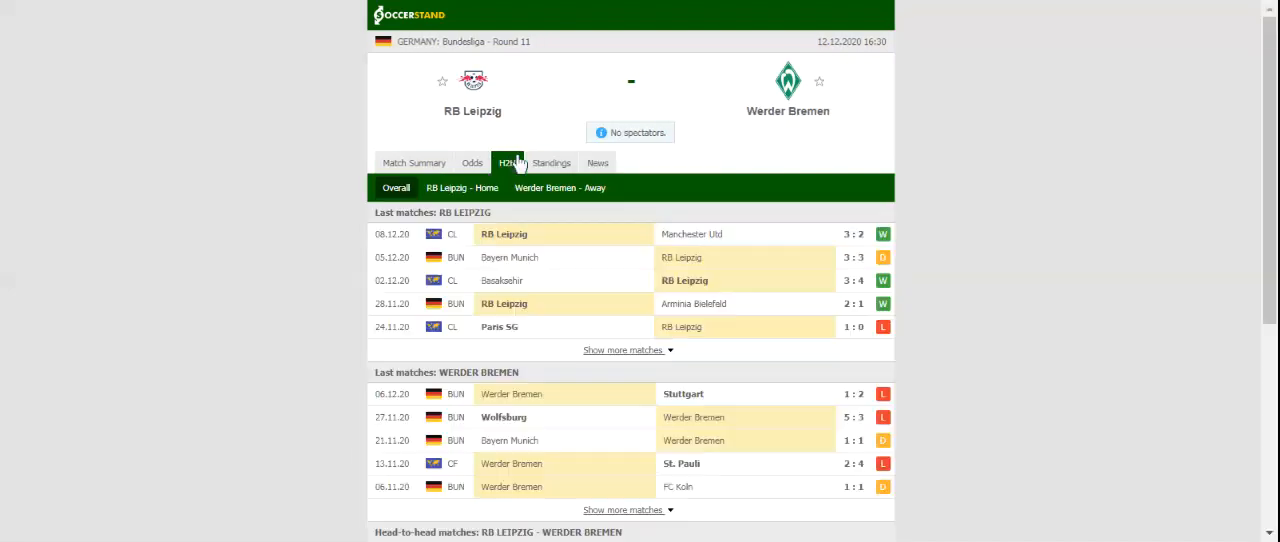